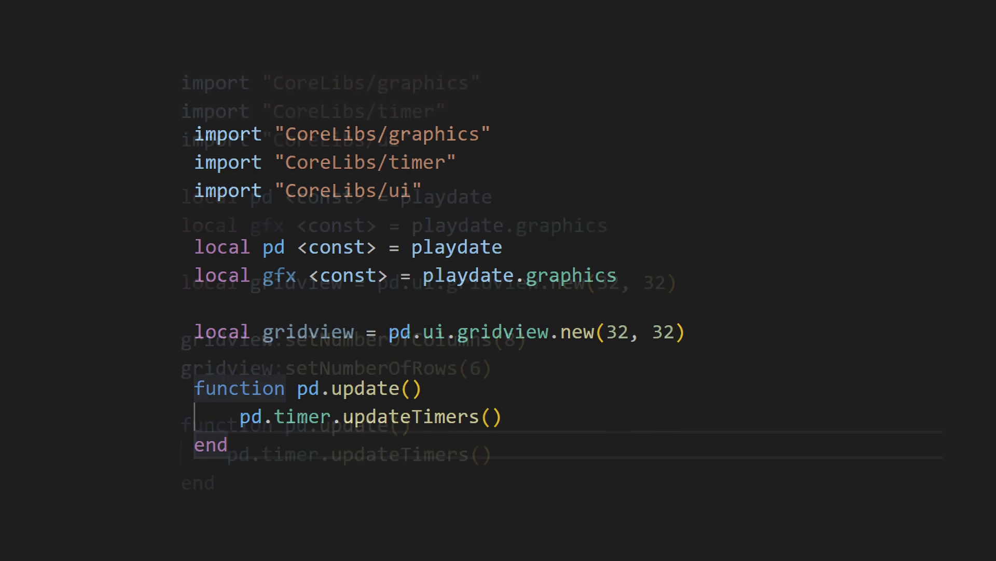
# - Add gridview:drawInRect(100, 70, 200, 100) to the update loop in main.lua
pyautogui.write('gridview:drawInRect(100, 70, 200, 100)')
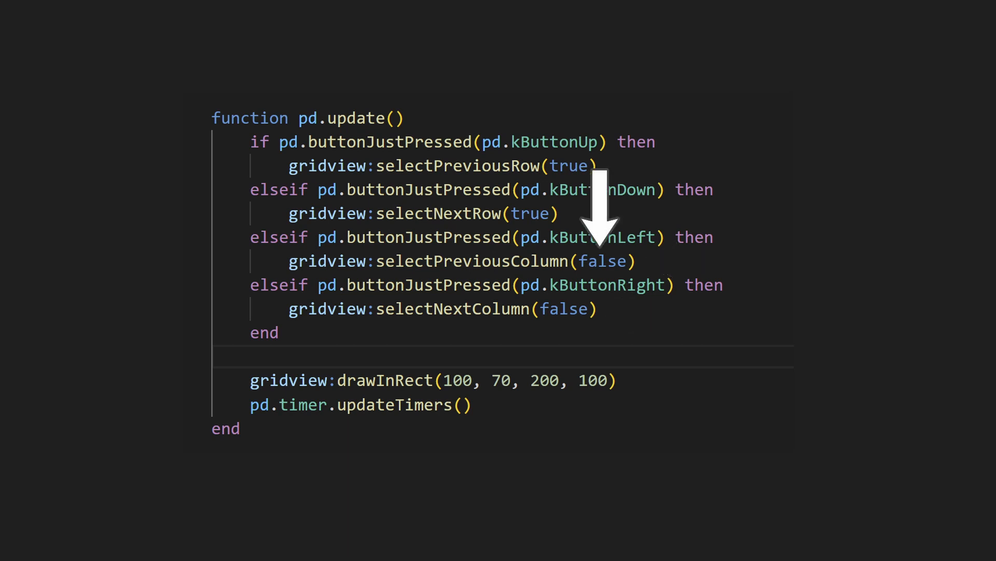
# - Scroll down through pd.update to review the directional button checks
pyautogui.scroll(-3)
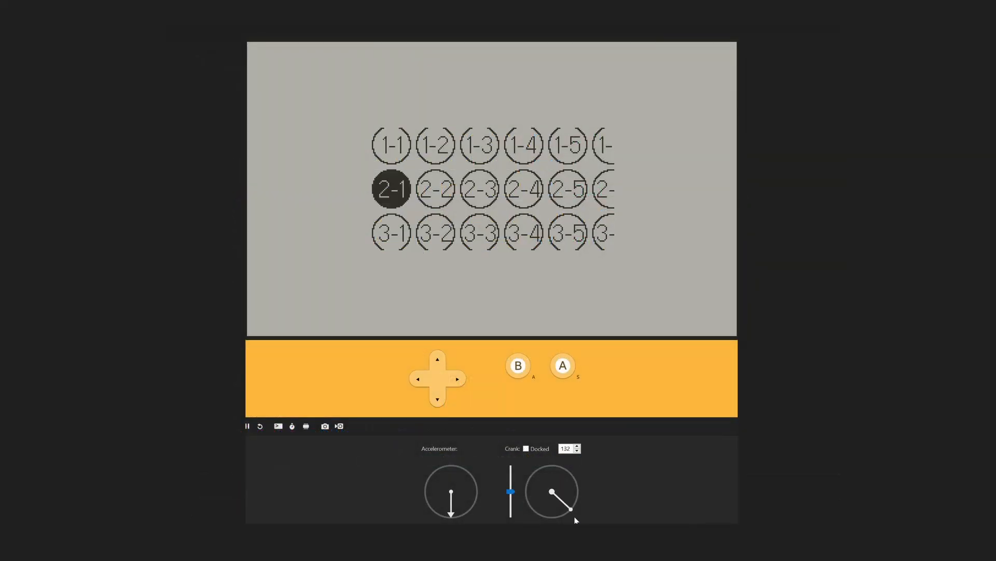
# - Drag the crank twice to move the selected cell down to row 4
pyautogui.moveTo(570, 508); pyautogui.dragTo(524, 505)
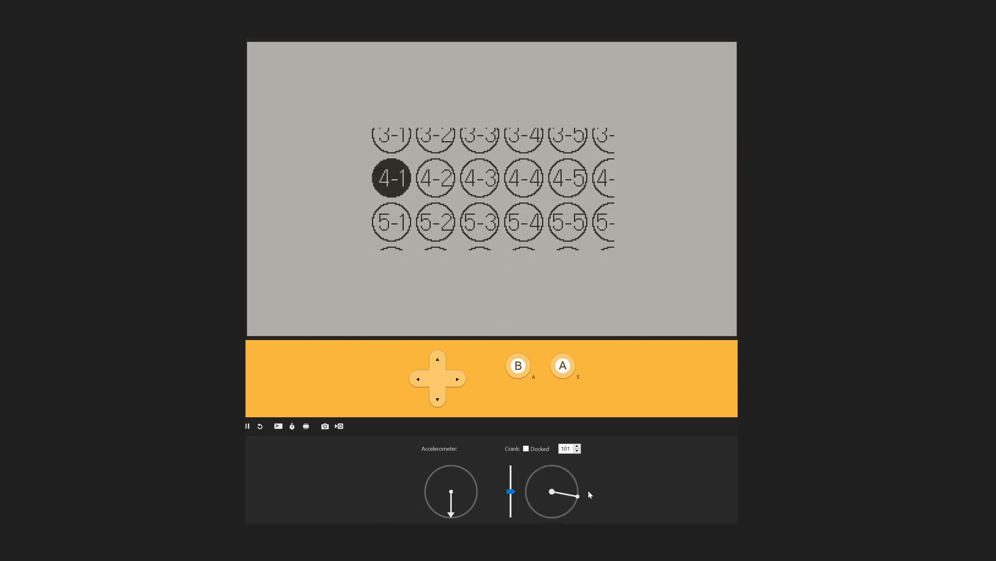
pyautogui.moveTo(566, 492); pyautogui.dragTo(567, 470)
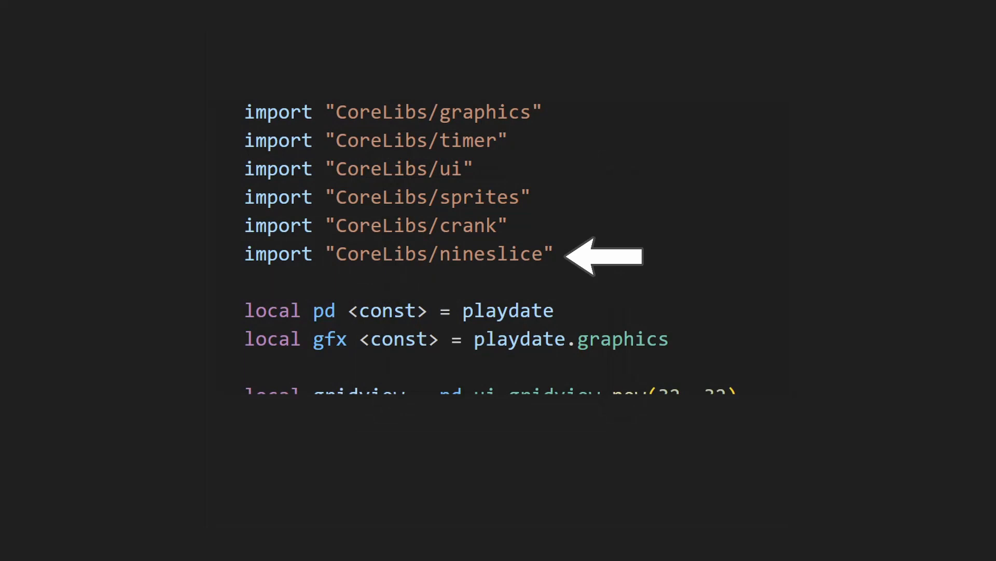
# - Scroll down past the CoreLibs imports at the top of main.lua
pyautogui.scroll(-3)
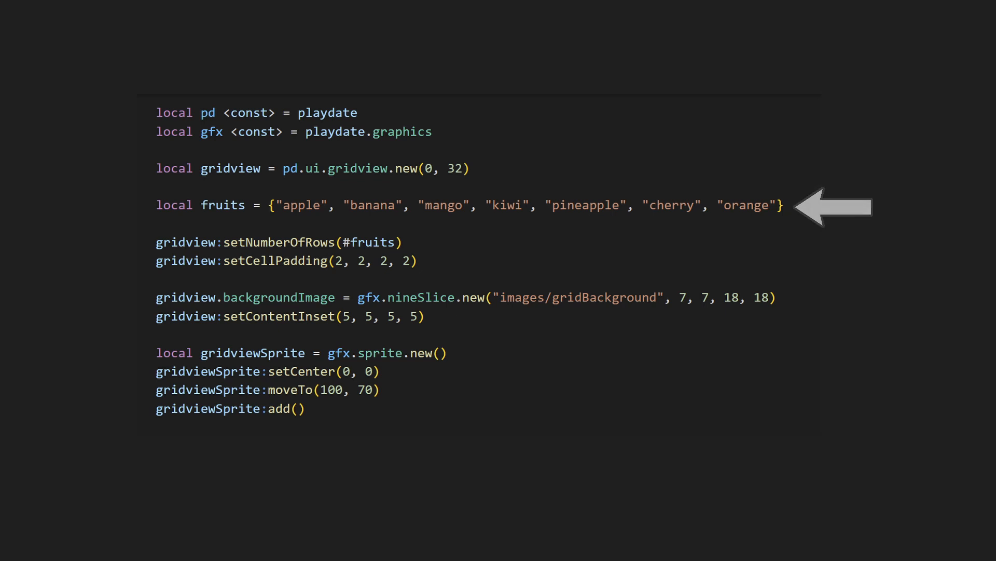
pyautogui.moveTo(445, 242)
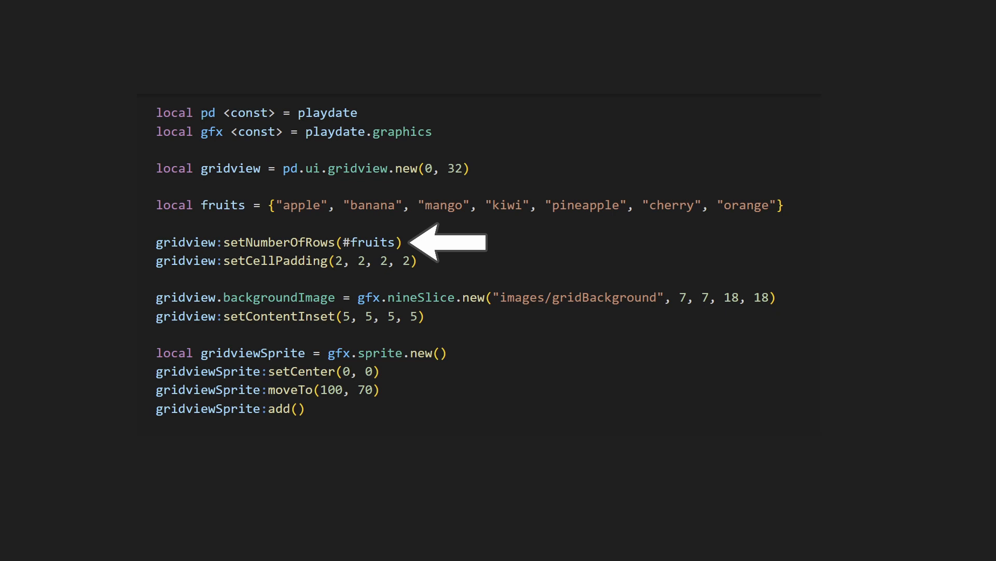